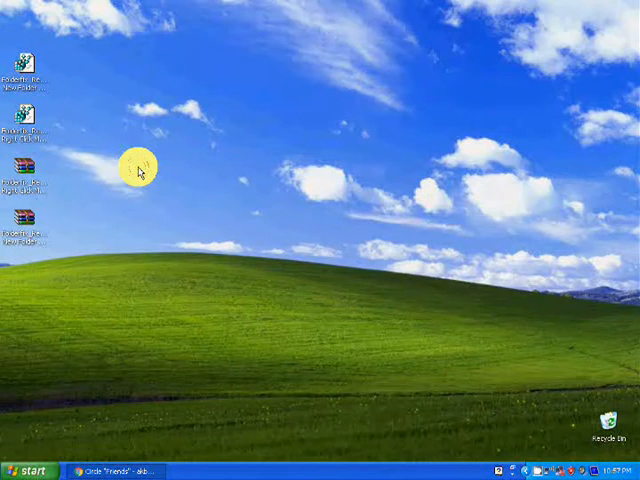
mouse_move(140, 170)
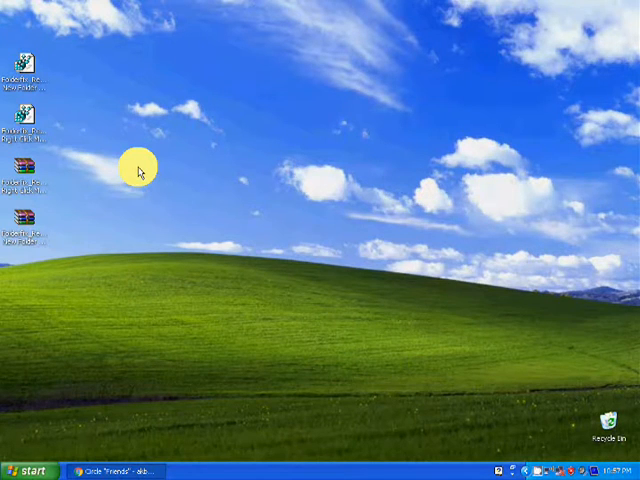
mouse_move(288, 194)
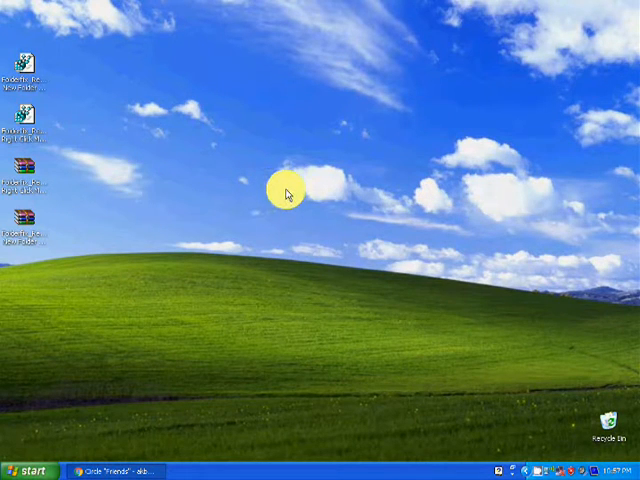
- Show the desktop right-click New submenu of item types such as Folder and Shortcut
right_click(288, 192)
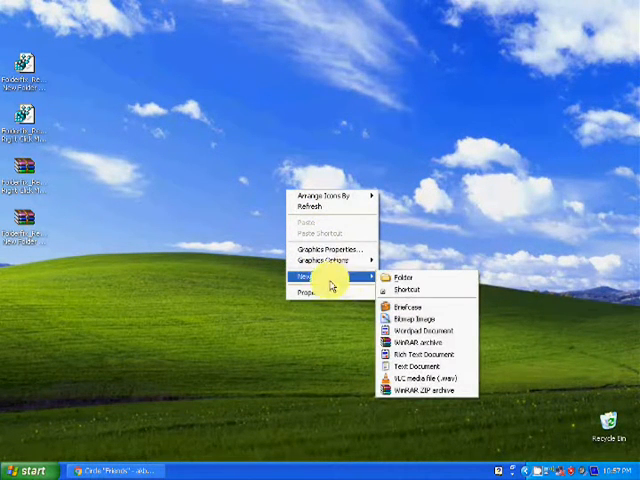
mouse_move(324, 284)
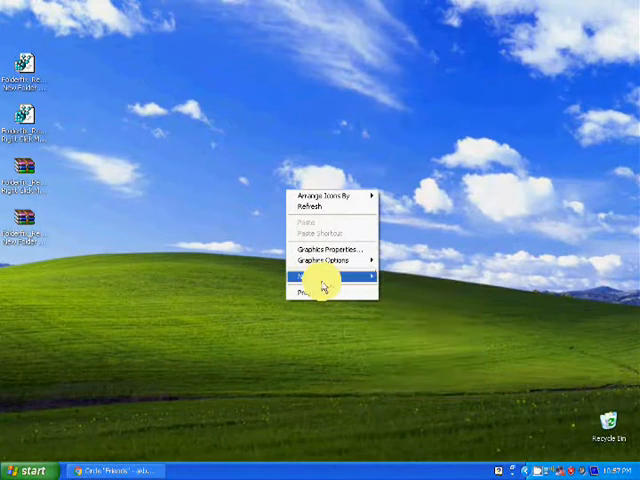
mouse_move(318, 290)
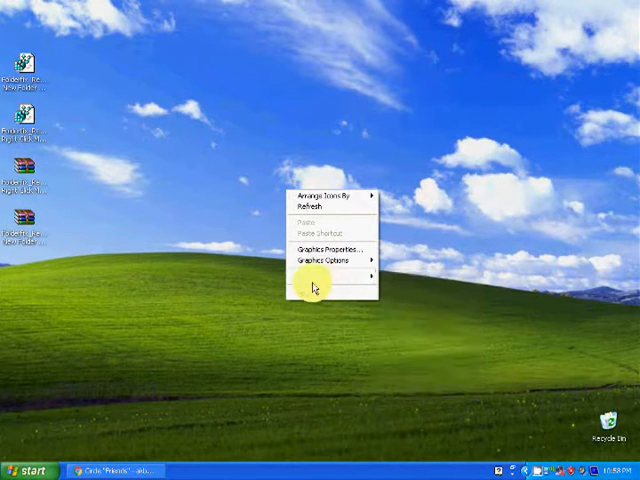
left_click(310, 276)
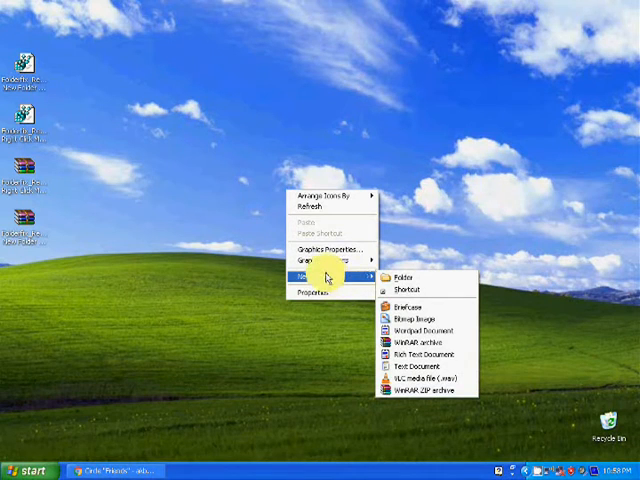
mouse_move(318, 282)
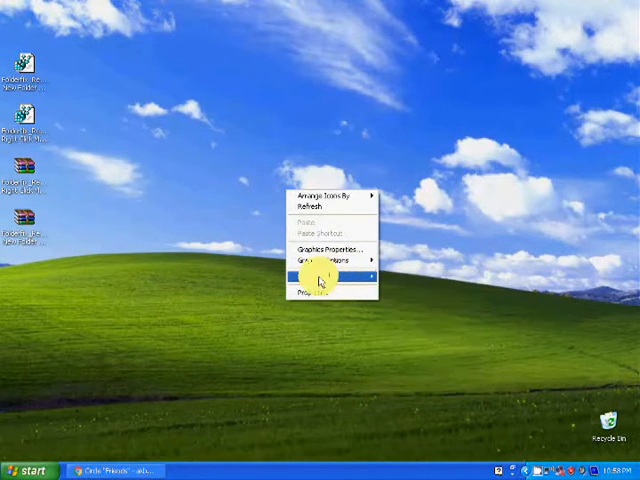
left_click(320, 274)
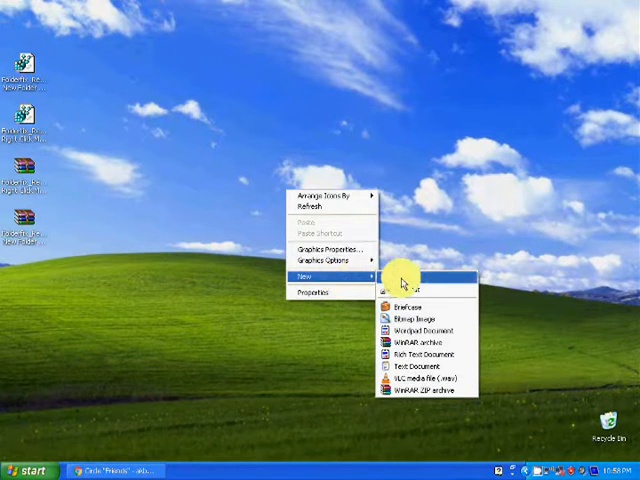
mouse_move(200, 132)
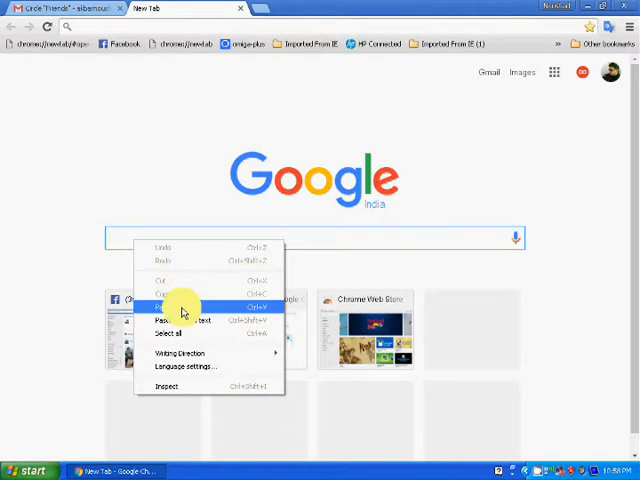
- Paste the copied address to reach the Sharing Knowledge blog on thinkspotin.weebly.com
left_click(176, 320)
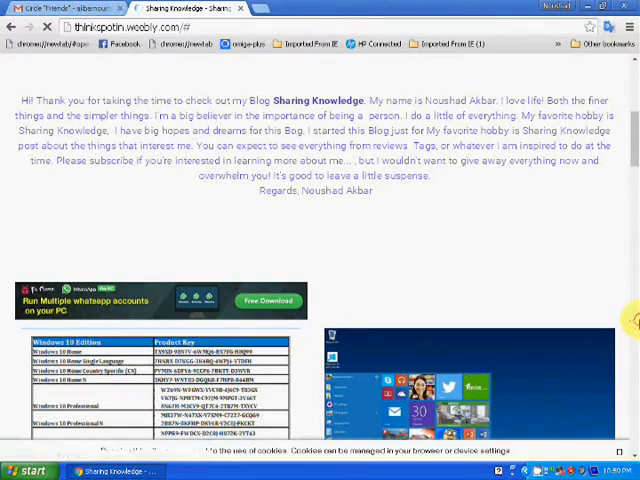
- Scroll the blog page down to the Download File links
scroll("down", 3)
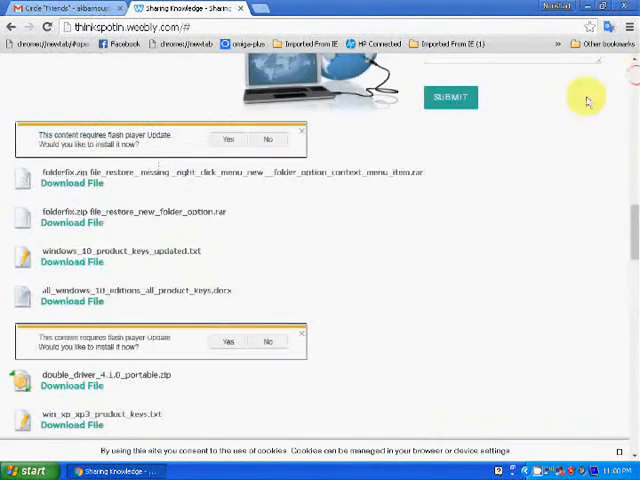
mouse_move(50, 176)
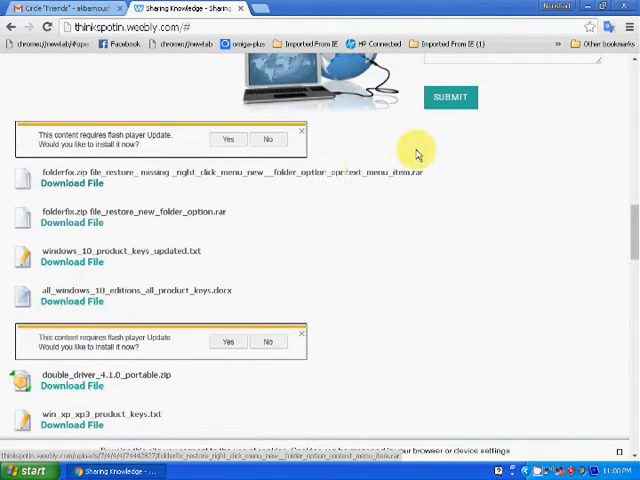
mouse_move(380, 118)
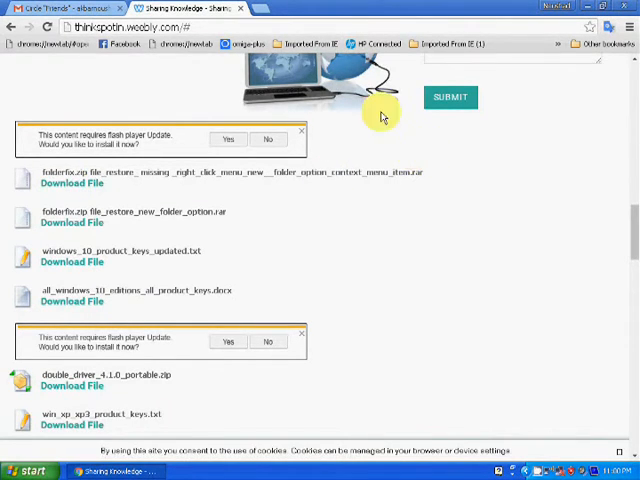
mouse_move(628, 176)
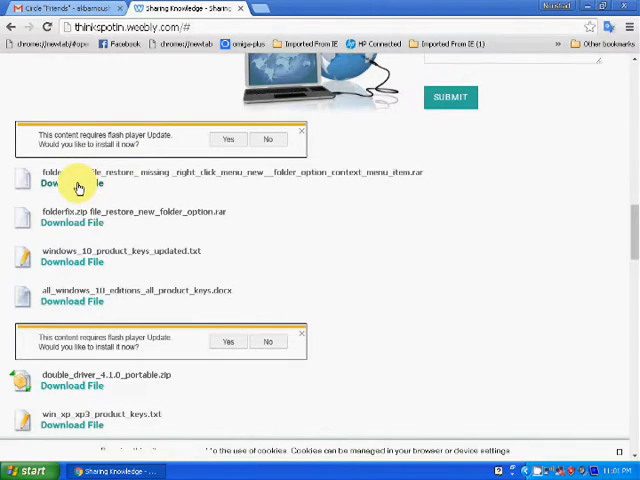
- Download the folderfix restore file, accepting the duplicate-download notice
left_click(72, 184)
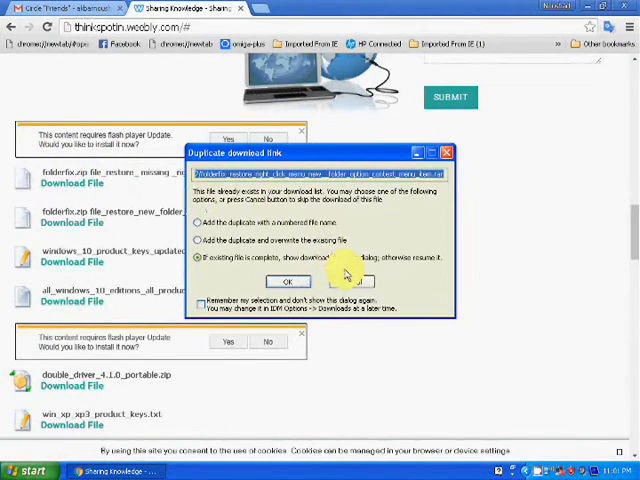
left_click(288, 280)
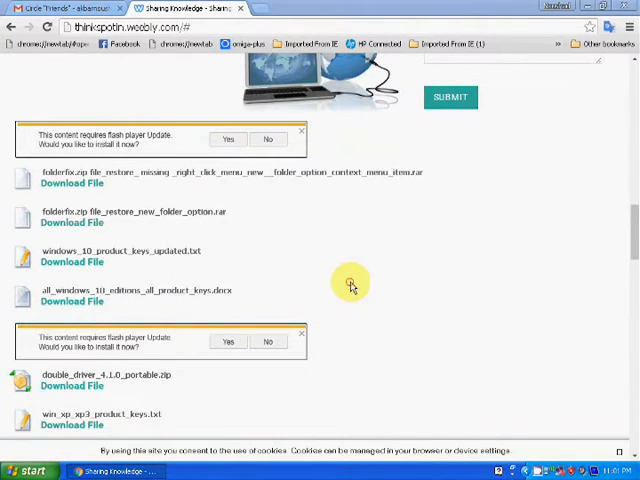
mouse_move(76, 200)
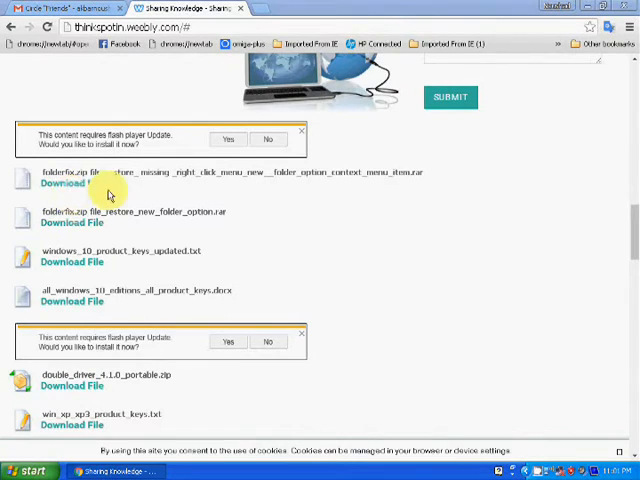
mouse_move(248, 194)
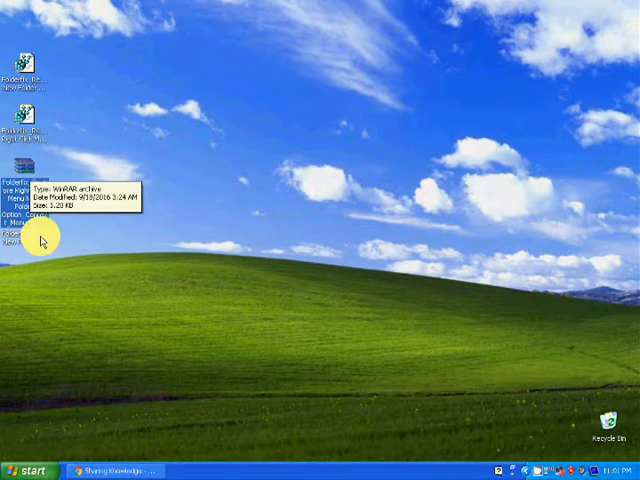
- Extract the right-click menu restore fix from its WinRAR archive onto the desktop
double_click(24, 164)
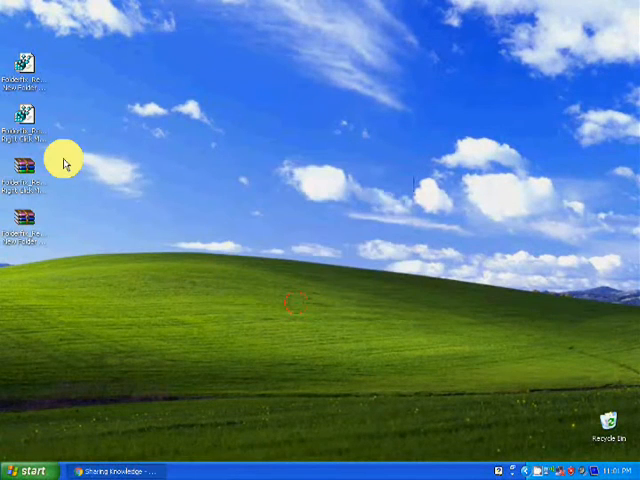
left_click(24, 140)
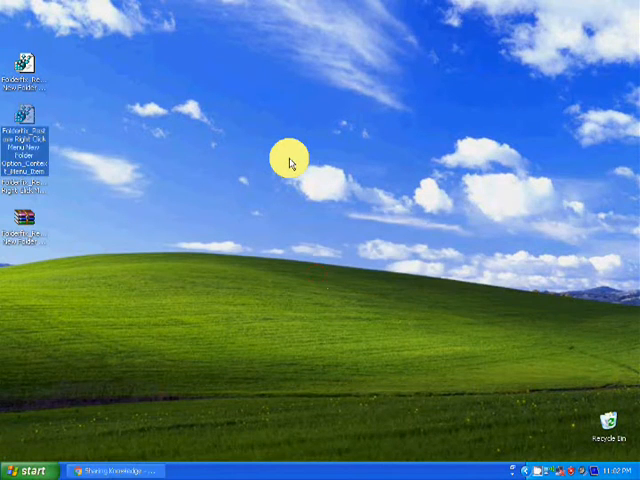
- Refresh the desktop so the New submenu lists Briefcase, Bitmap Image, Text Document and more
right_click(288, 160)
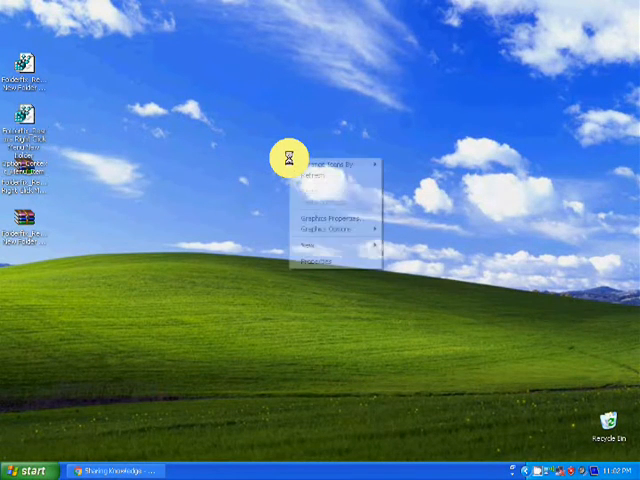
left_click(318, 176)
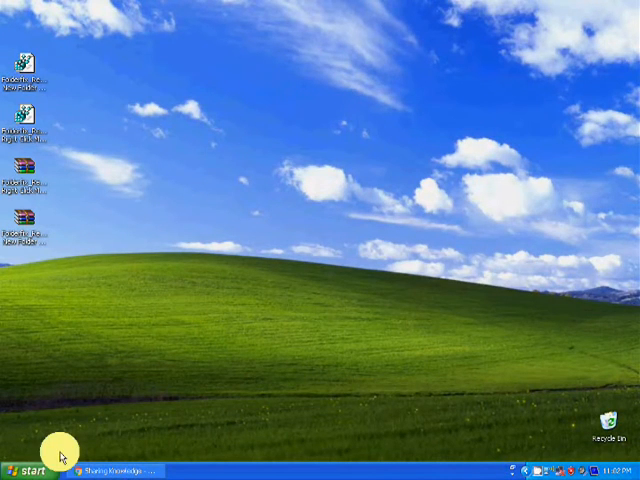
mouse_move(222, 208)
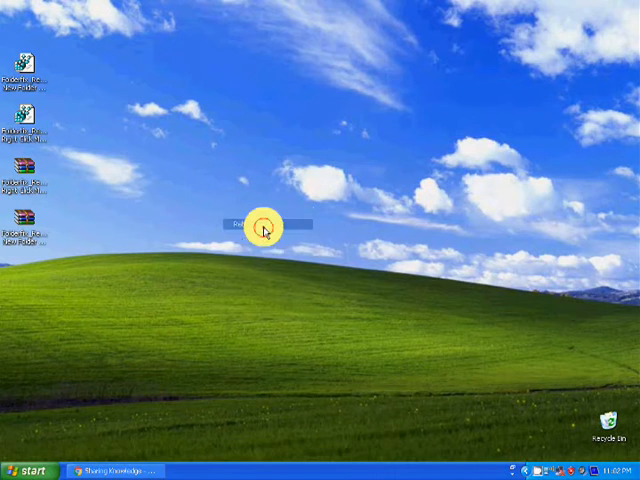
right_click(262, 226)
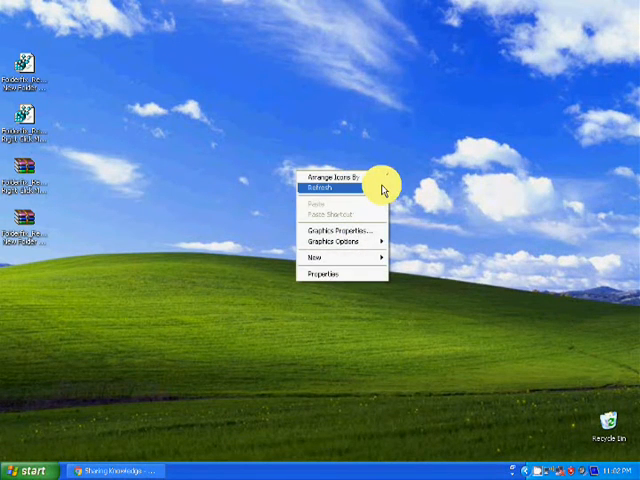
left_click(322, 258)
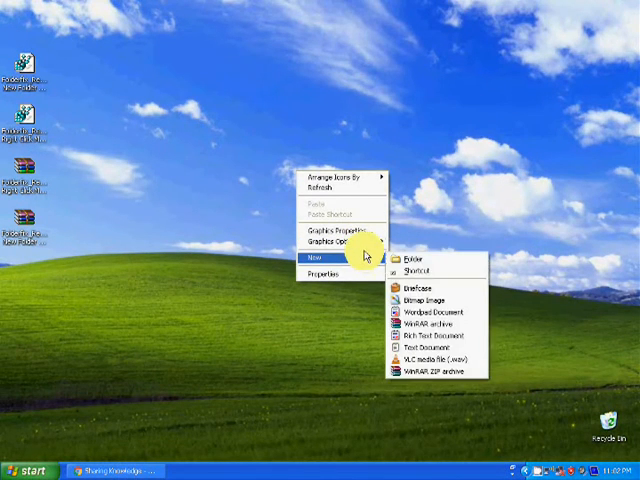
mouse_move(340, 242)
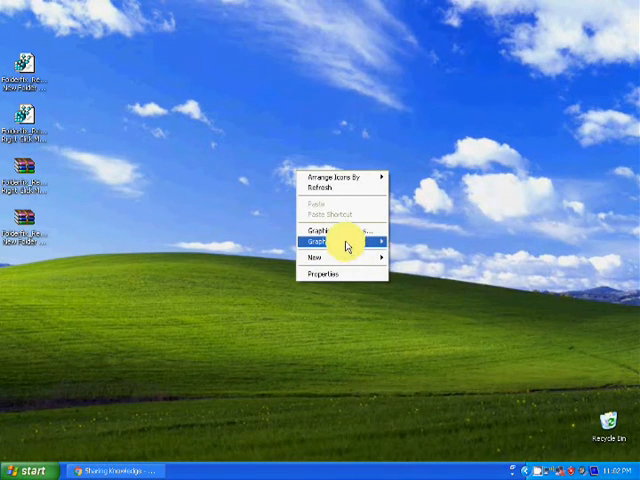